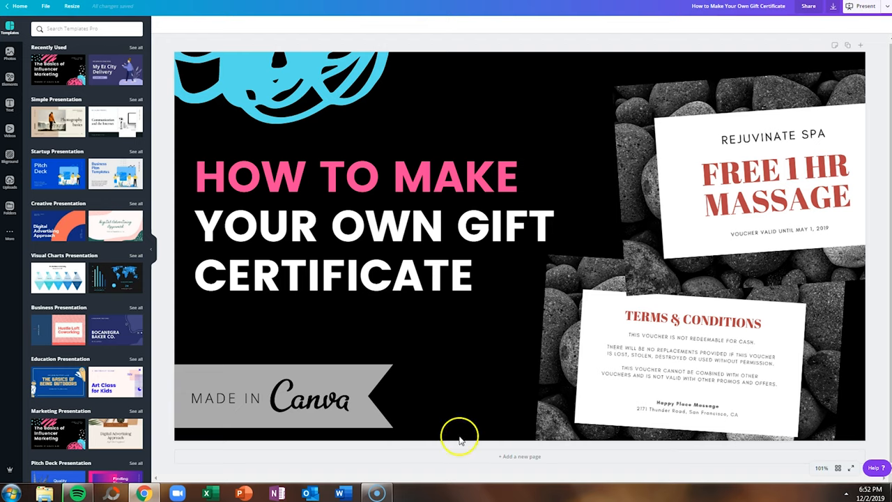
Return to the Canva home page and choose Gift Certificate as the design type.
left_click(15, 9)
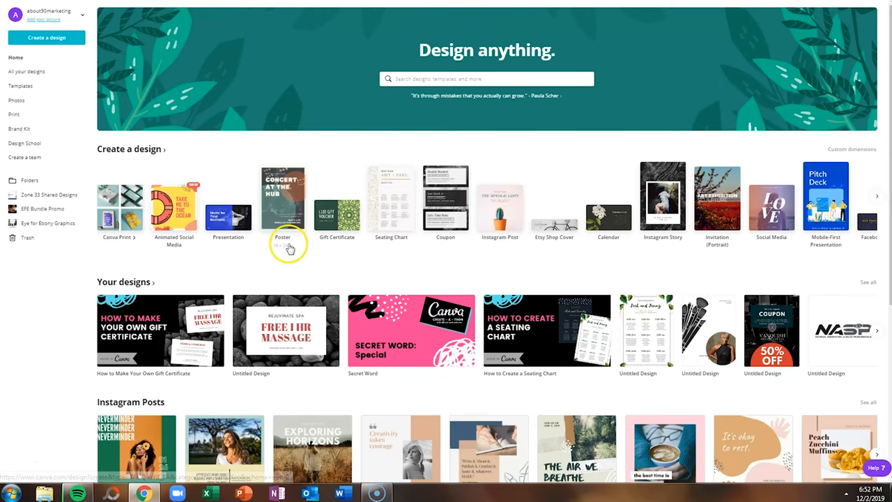
mouse_move(334, 243)
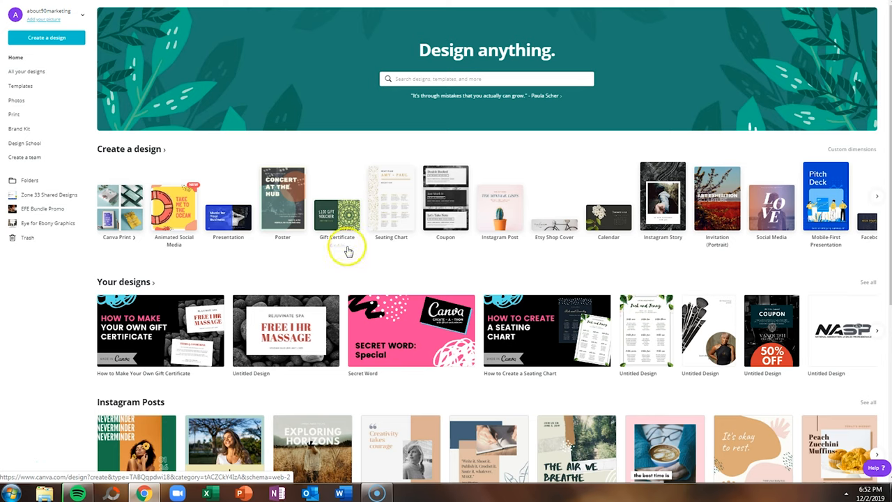
left_click(485, 78)
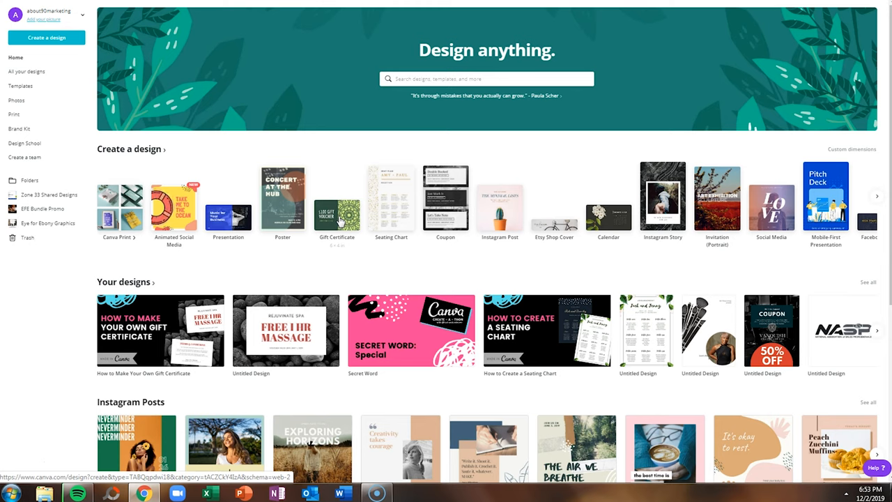
Start a blank Gift Certificate design and browse the gift certificate templates.
left_click(335, 201)
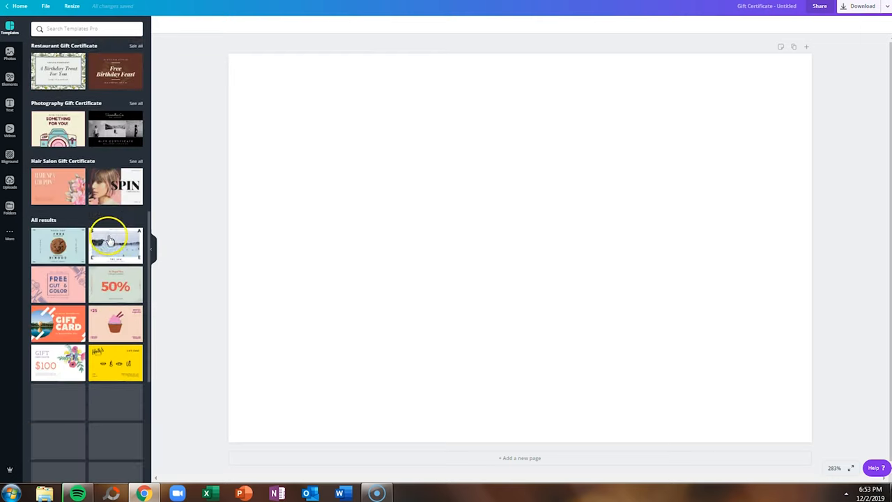
scroll("down", 3)
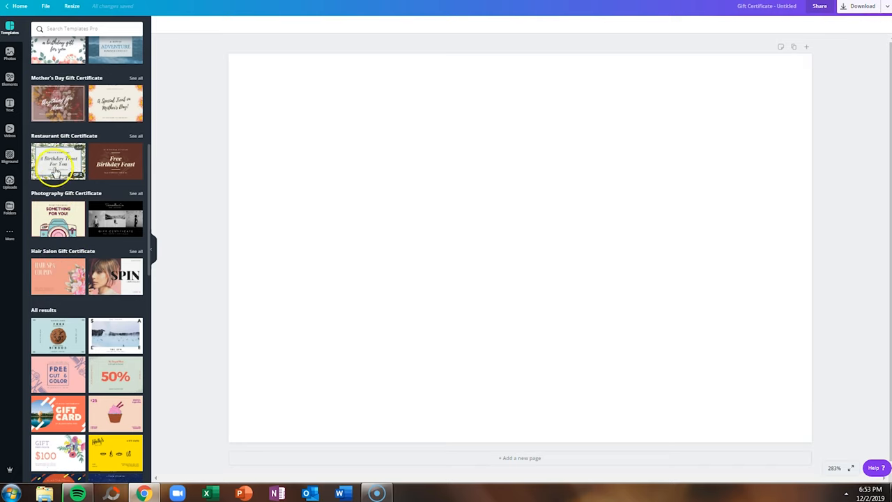
scroll("down", 3)
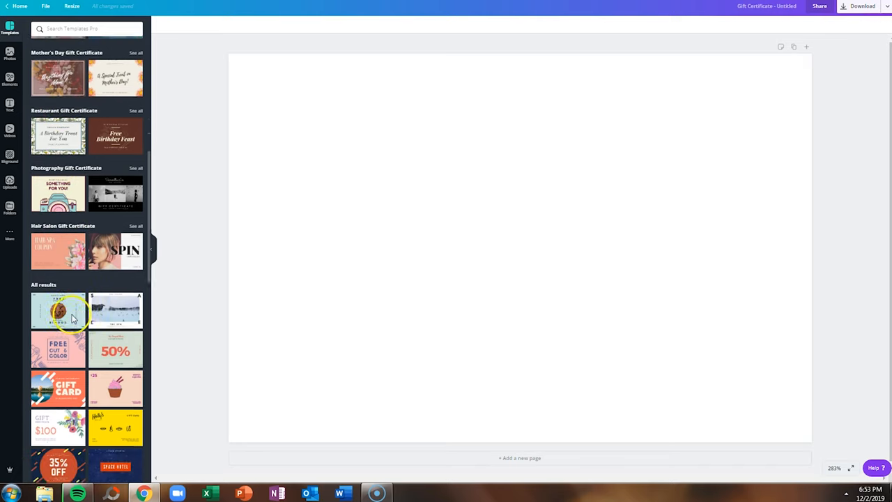
Apply the Snookie's Cookies Free Cookie template to the blank certificate page.
left_click(58, 310)
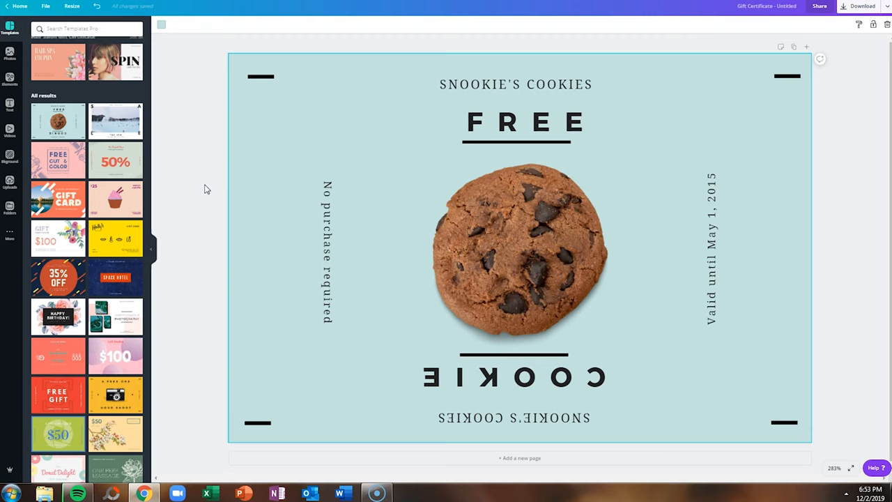
mouse_move(120, 137)
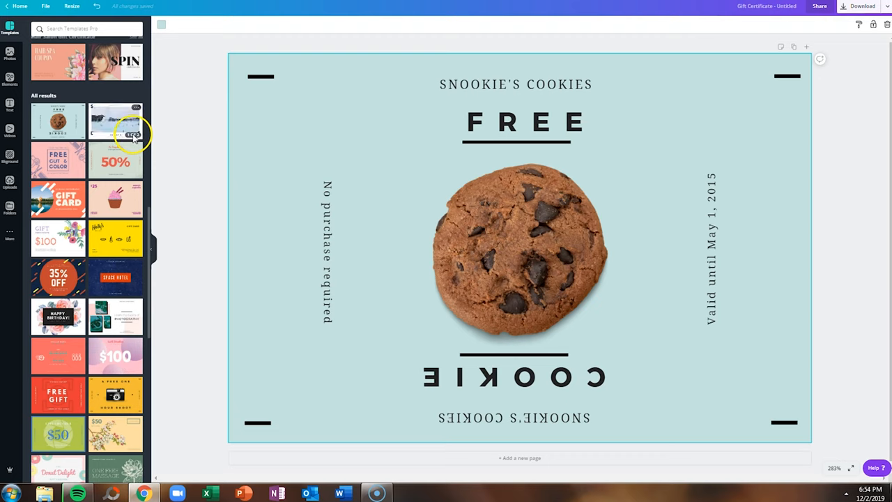
mouse_move(70, 167)
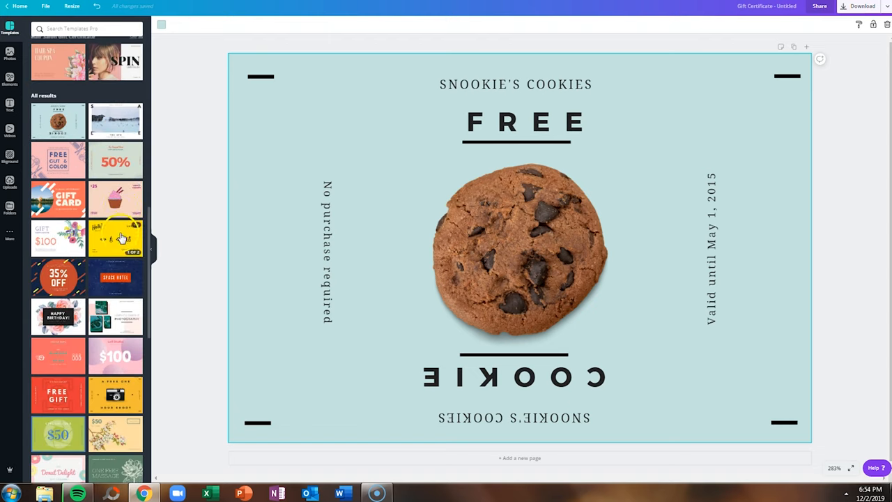
mouse_move(124, 204)
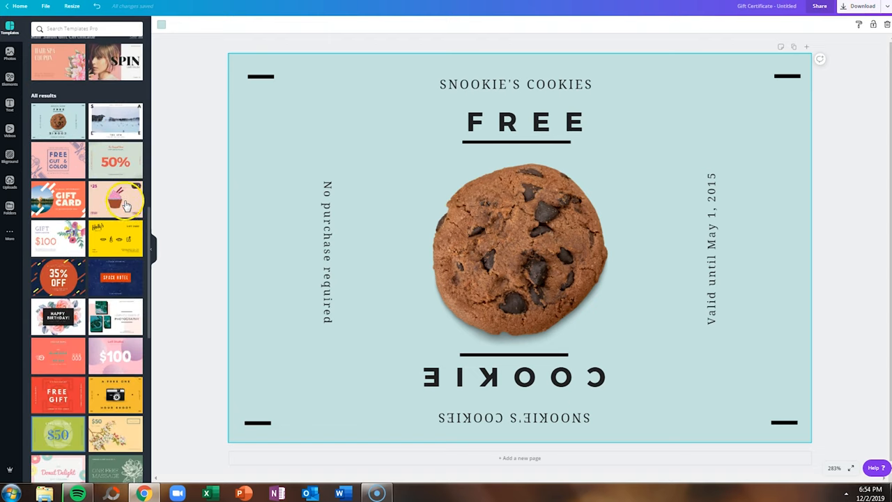
mouse_move(109, 240)
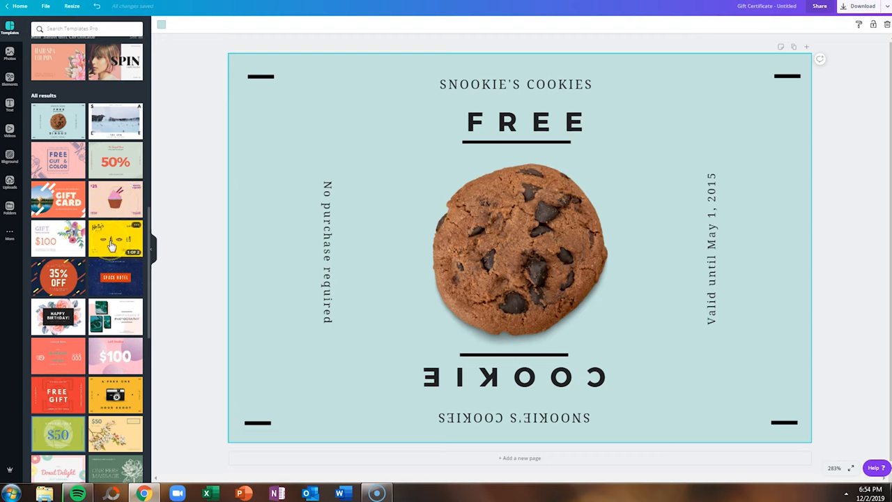
mouse_move(131, 187)
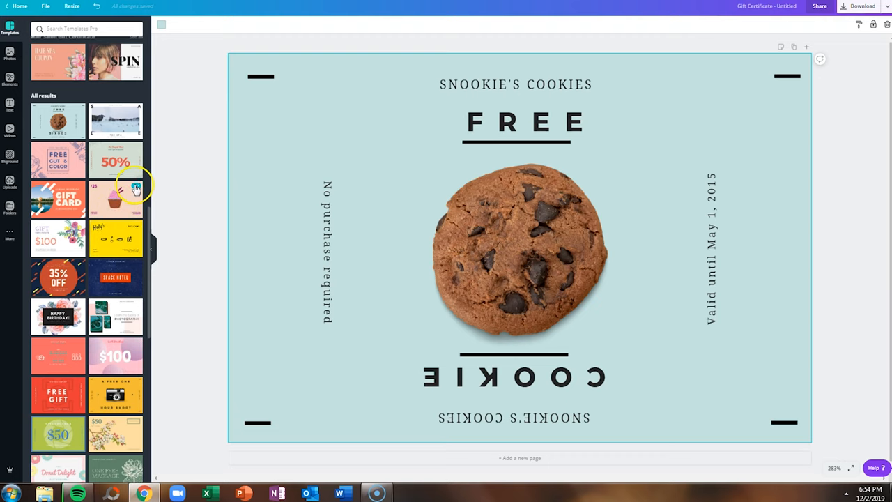
mouse_move(156, 184)
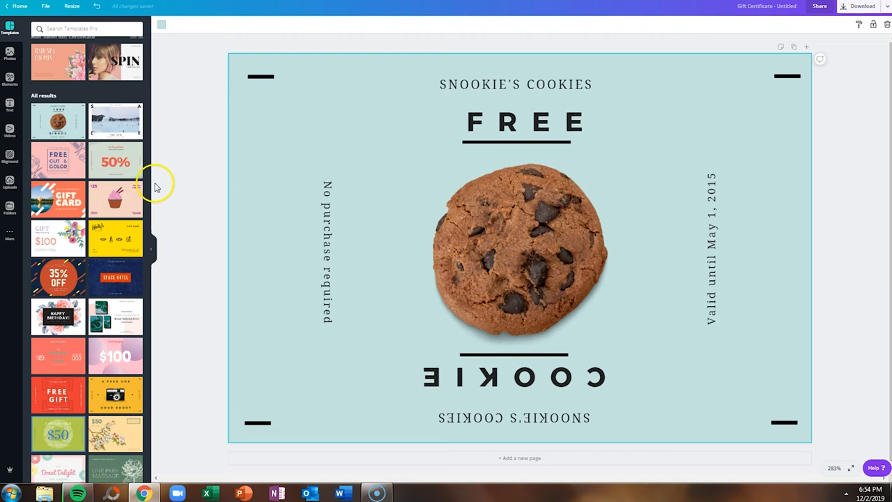
mouse_move(132, 180)
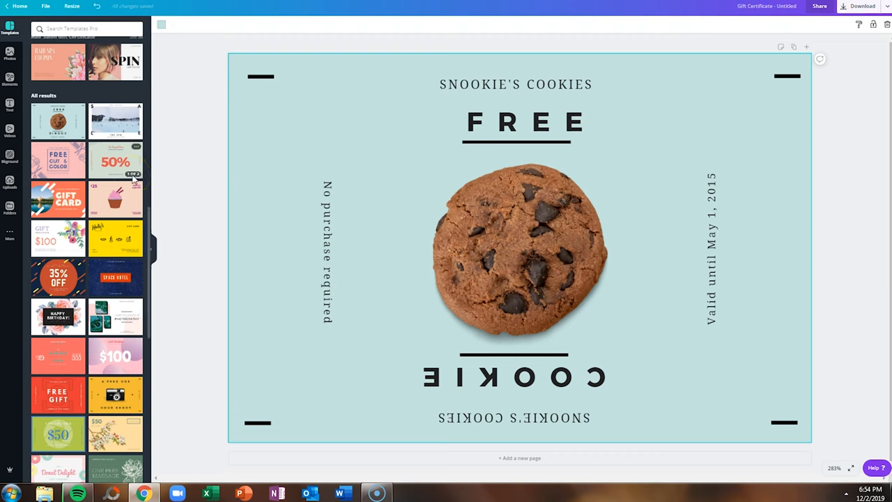
mouse_move(429, 147)
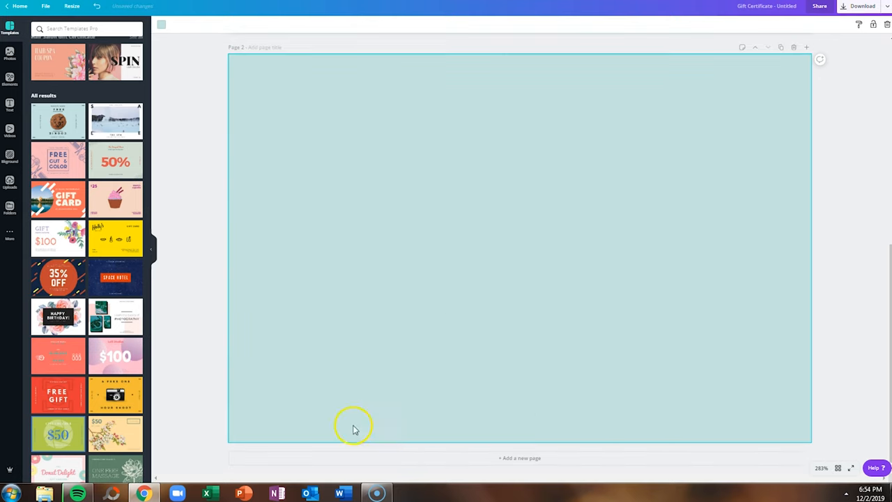
mouse_move(136, 367)
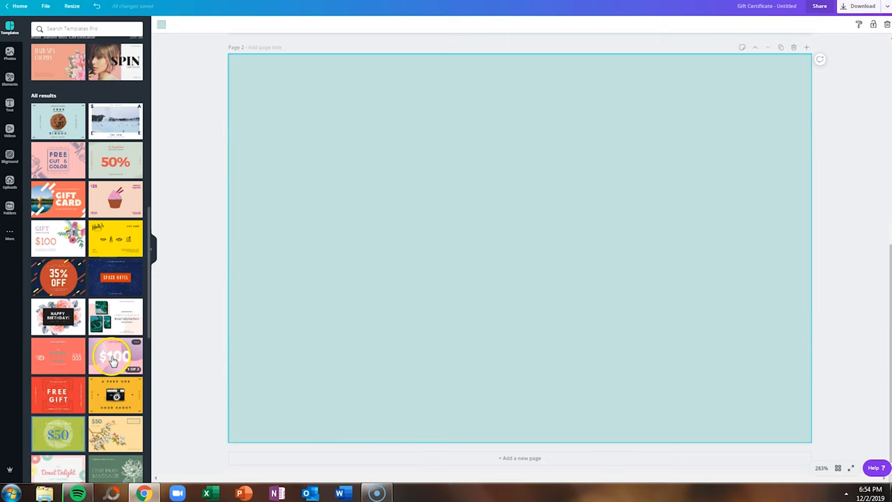
Put the pink dotted template's TERMS page onto page 2 of the certificate.
left_click(113, 356)
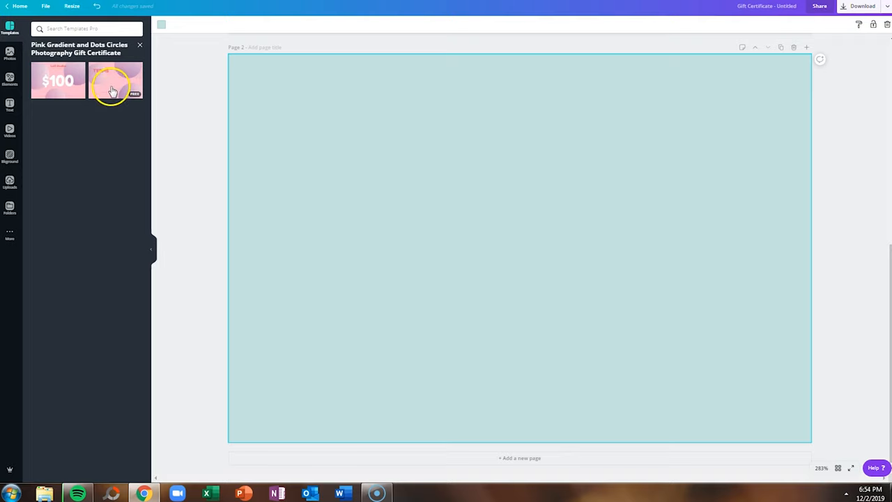
left_click(115, 89)
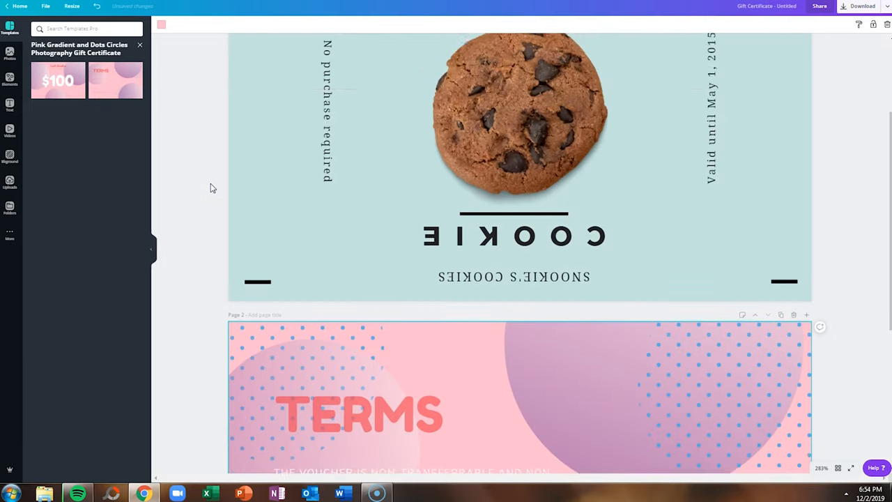
scroll("down", 3)
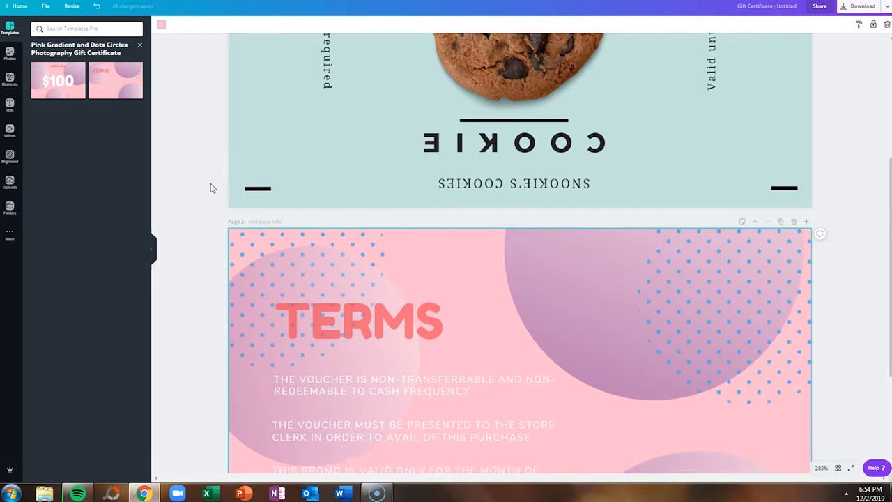
scroll("down", 3)
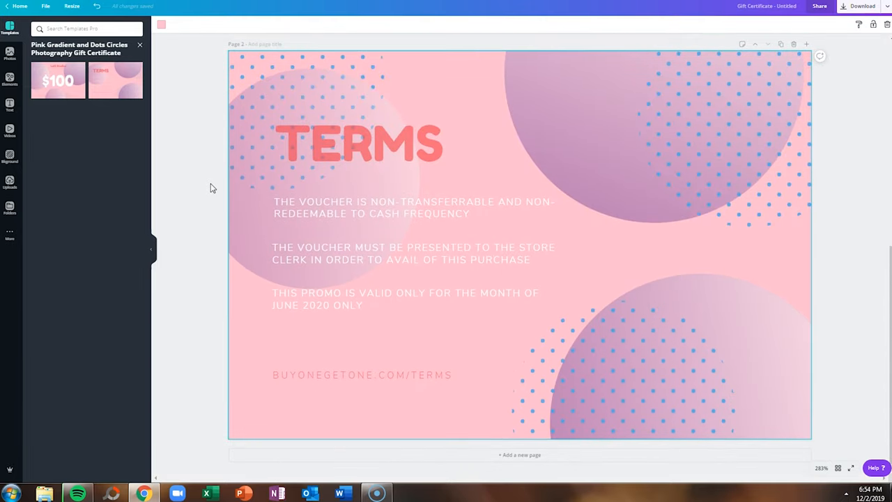
mouse_move(248, 333)
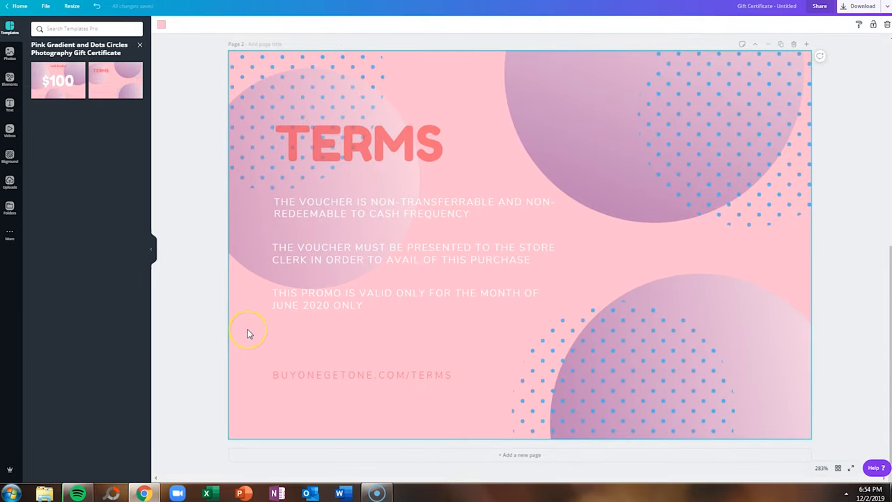
mouse_move(254, 337)
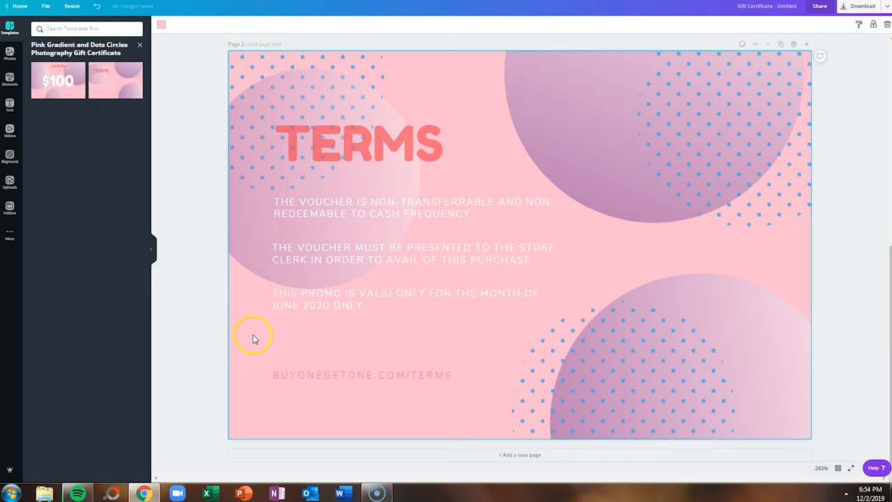
Recolour page 2's background light teal and its large circle light blue.
left_click(164, 28)
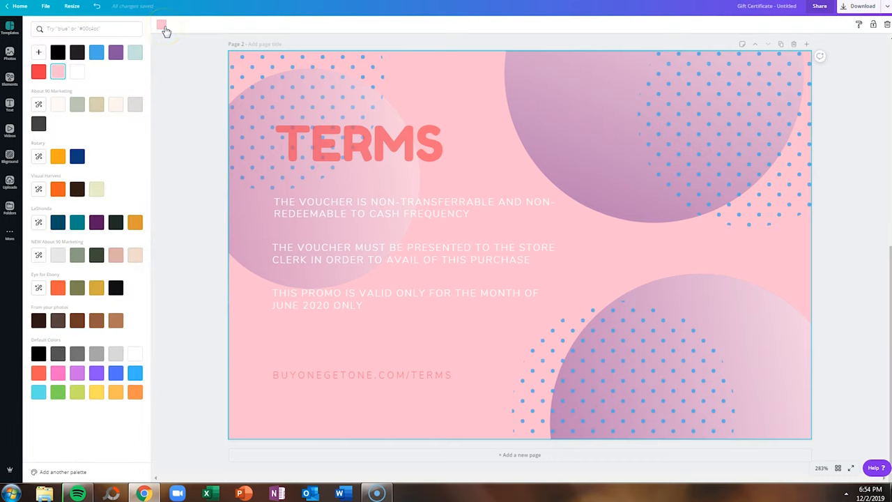
left_click(133, 53)
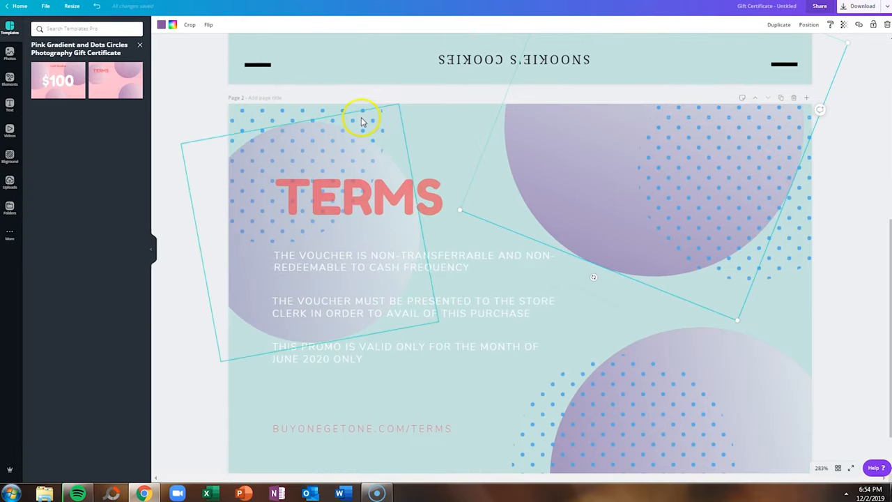
left_click(164, 25)
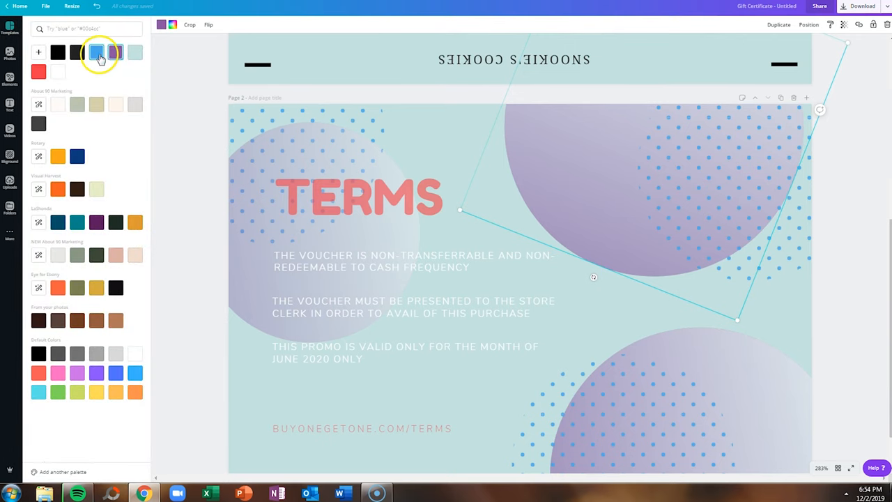
left_click(97, 53)
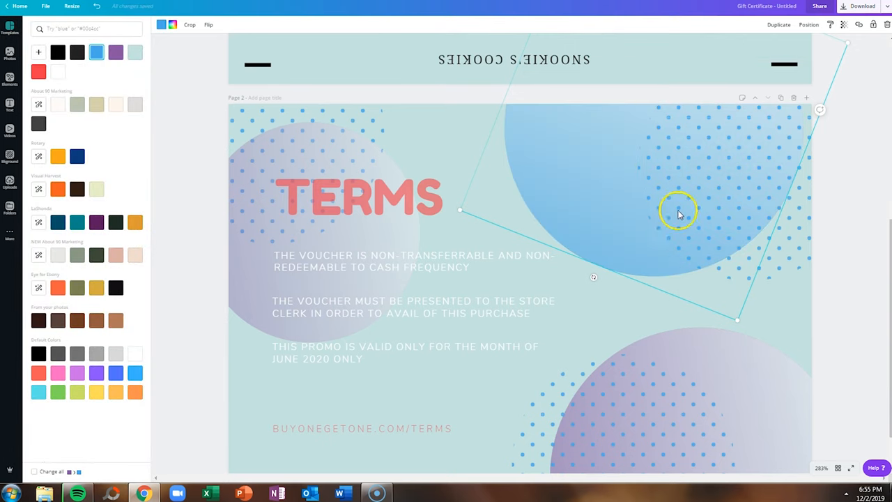
left_click(9, 33)
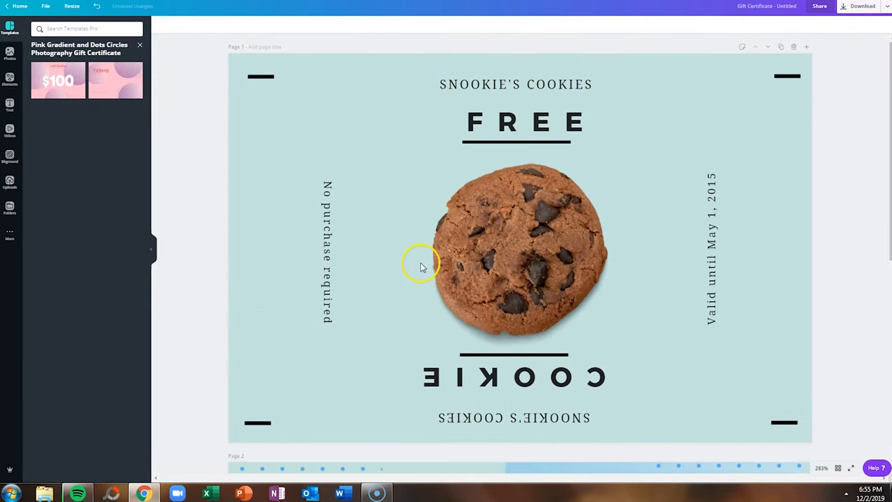
Apply the Green Aromatherapy Spa $30 template and delete the leftover cookie page.
scroll("down", 3)
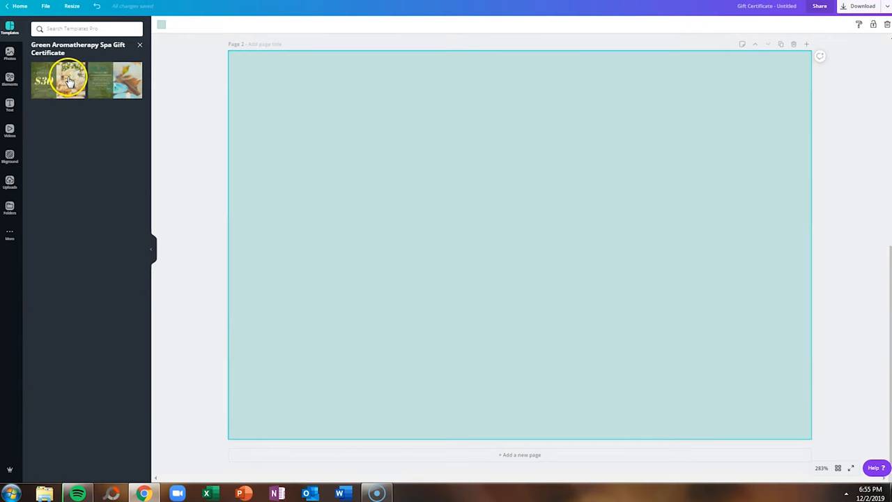
left_click(58, 80)
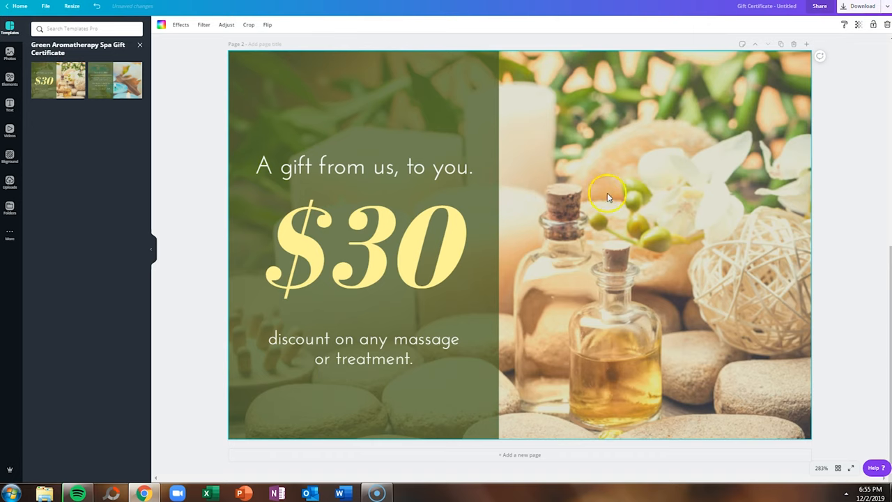
mouse_move(512, 256)
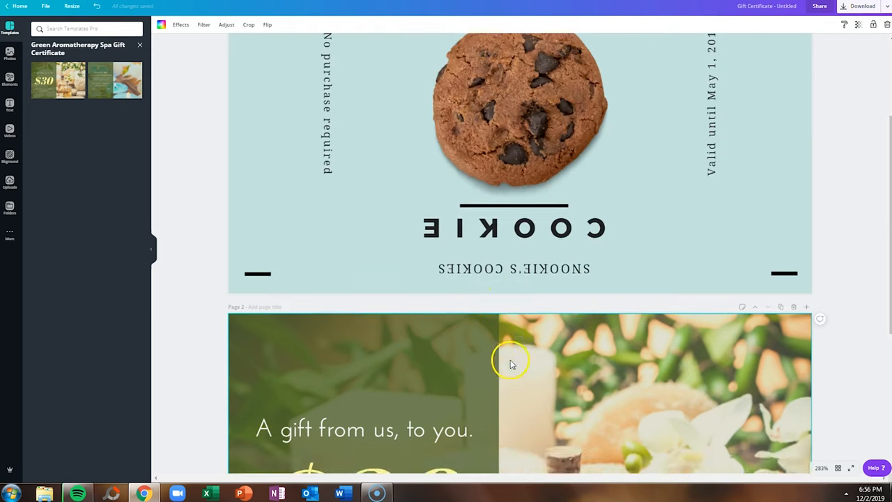
scroll("down", 3)
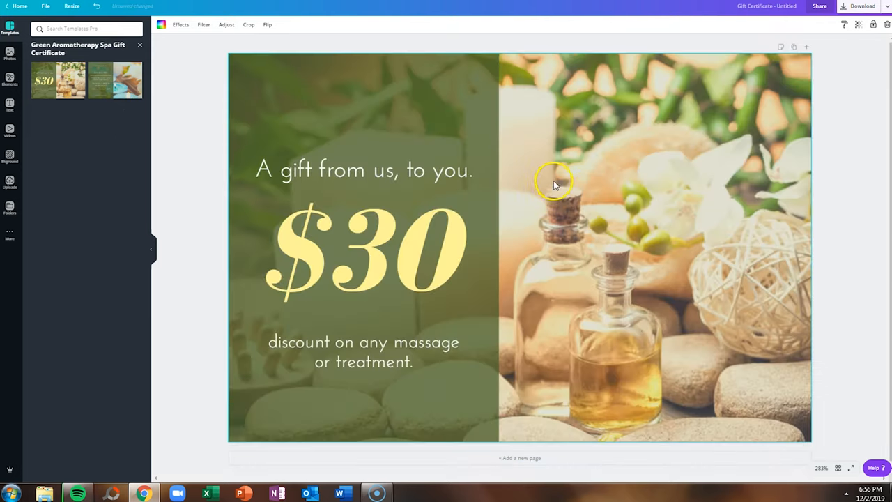
left_click(114, 78)
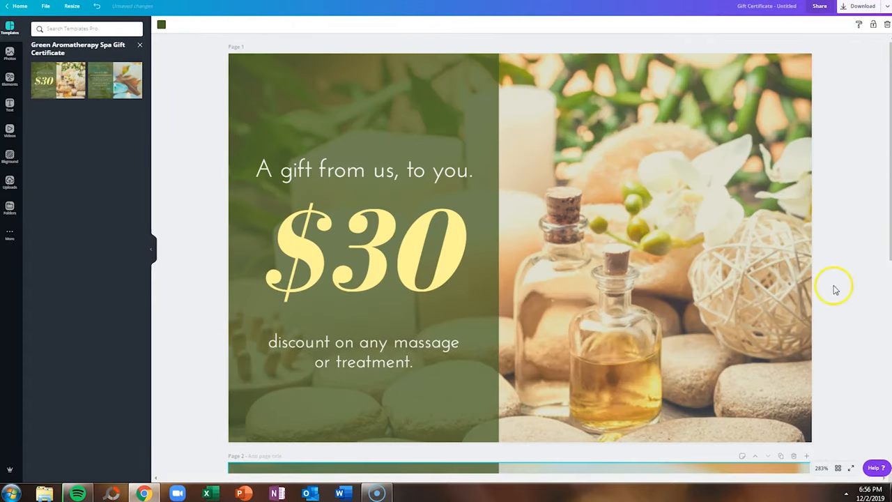
Download all pages as a PDF Print with crop marks and bleed.
left_click(858, 5)
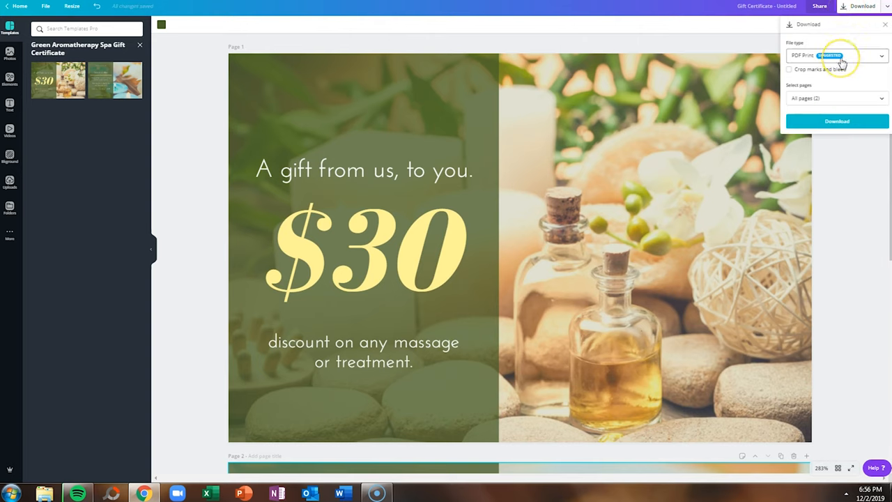
left_click(833, 56)
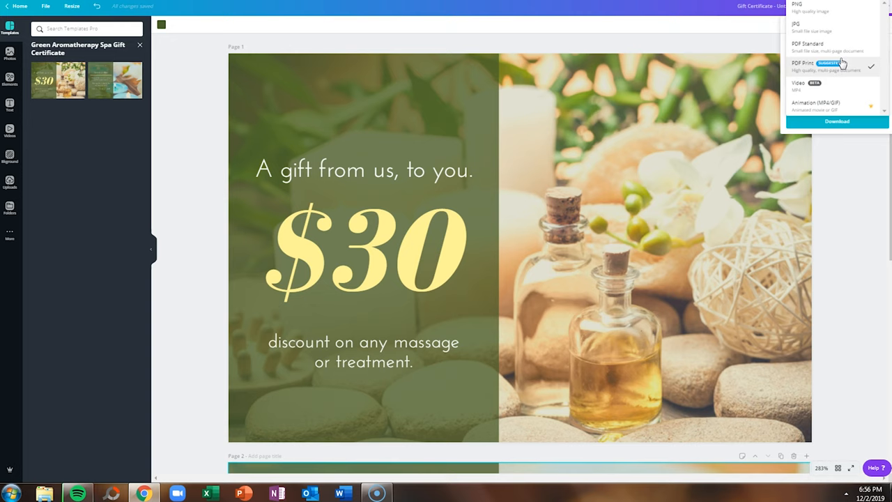
left_click(819, 67)
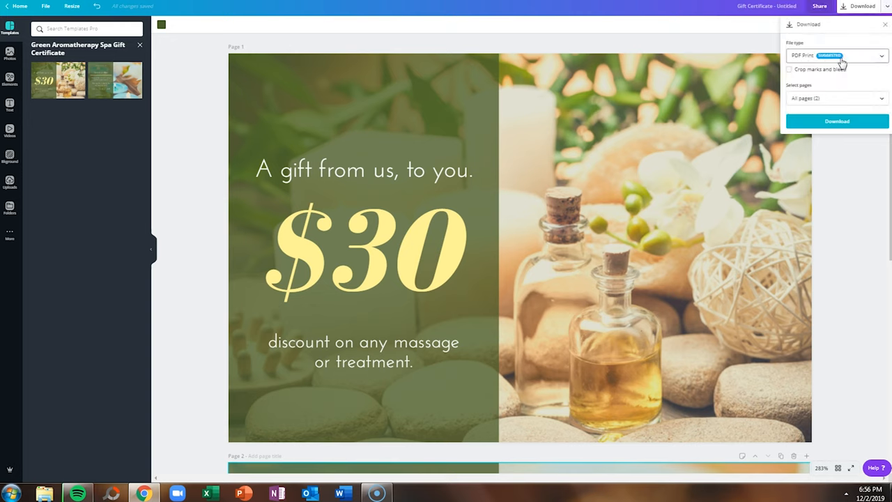
left_click(791, 69)
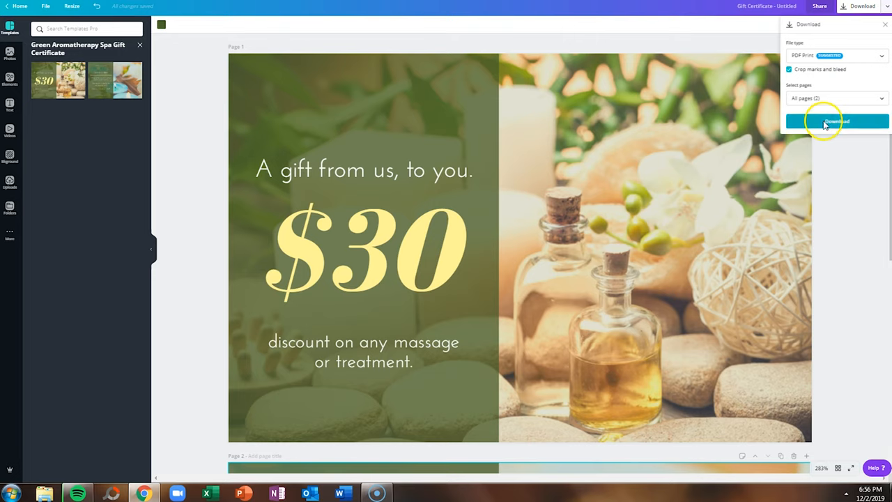
left_click(836, 120)
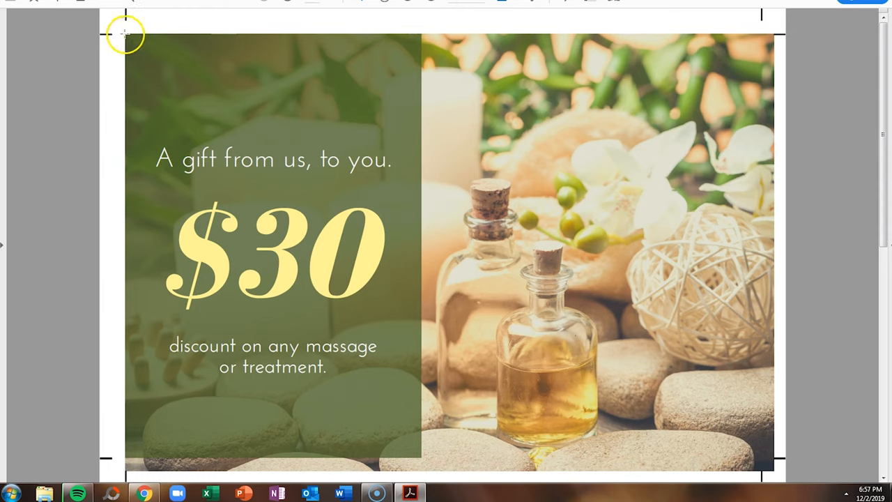
mouse_move(776, 36)
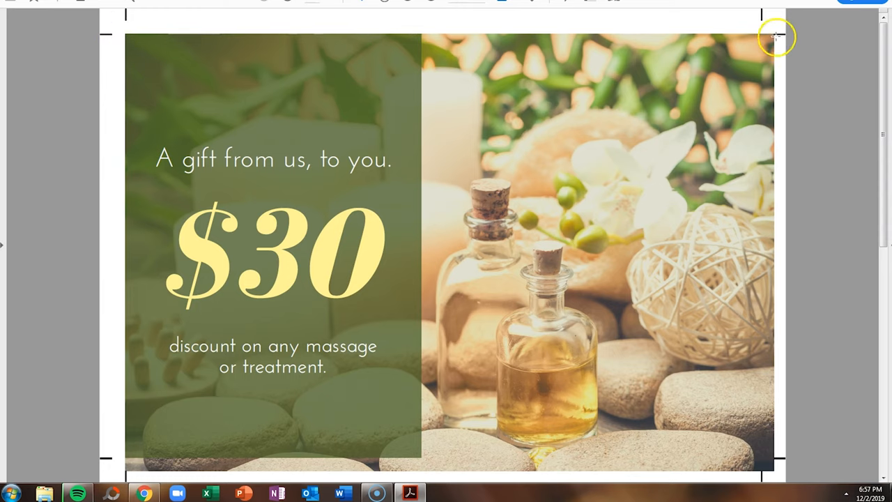
mouse_move(76, 371)
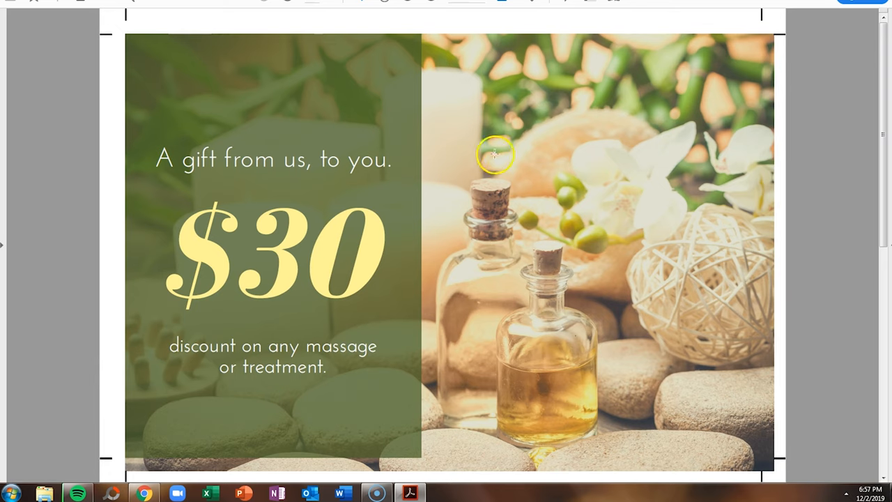
mouse_move(537, 138)
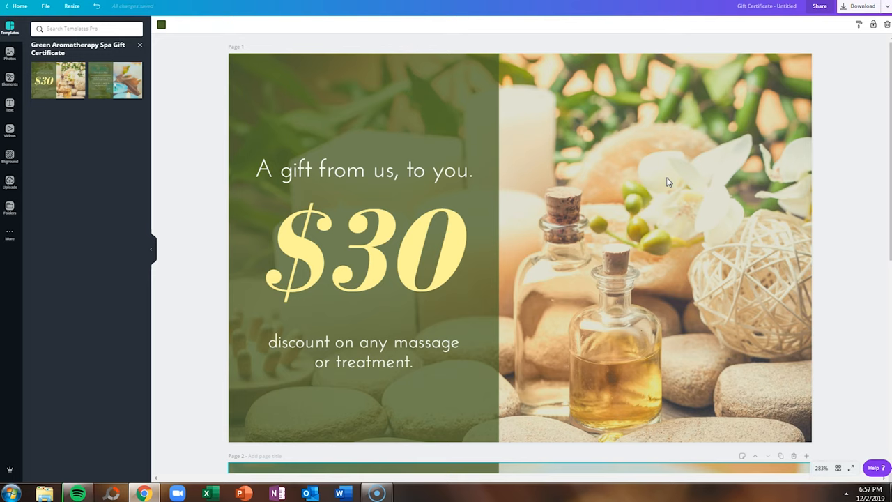
Download only page 1 of the certificate as a PNG image.
left_click(858, 6)
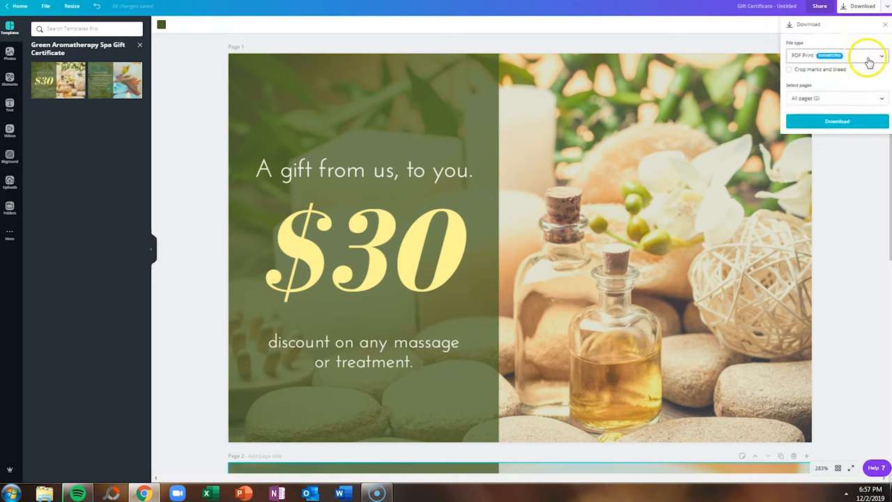
left_click(861, 56)
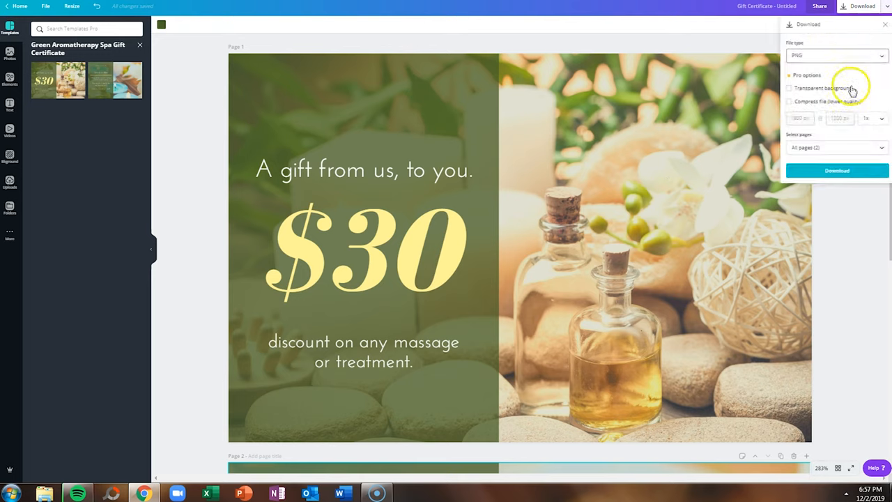
left_click(836, 148)
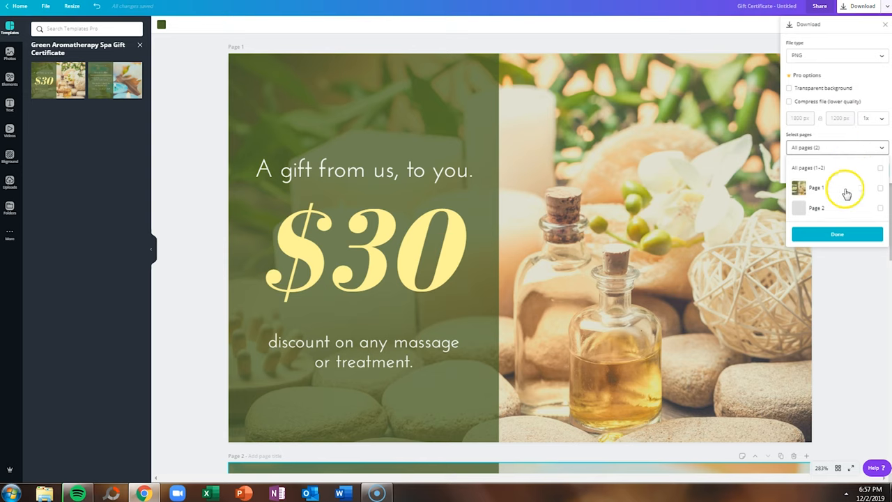
left_click(879, 187)
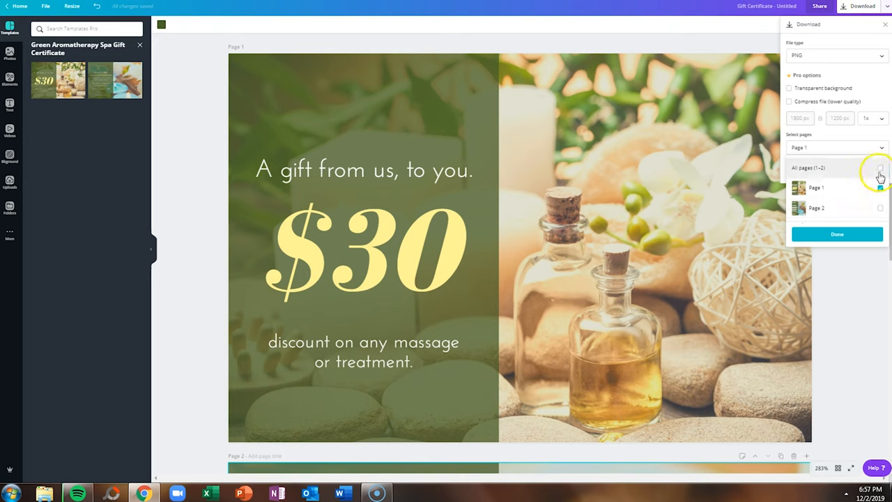
left_click(881, 172)
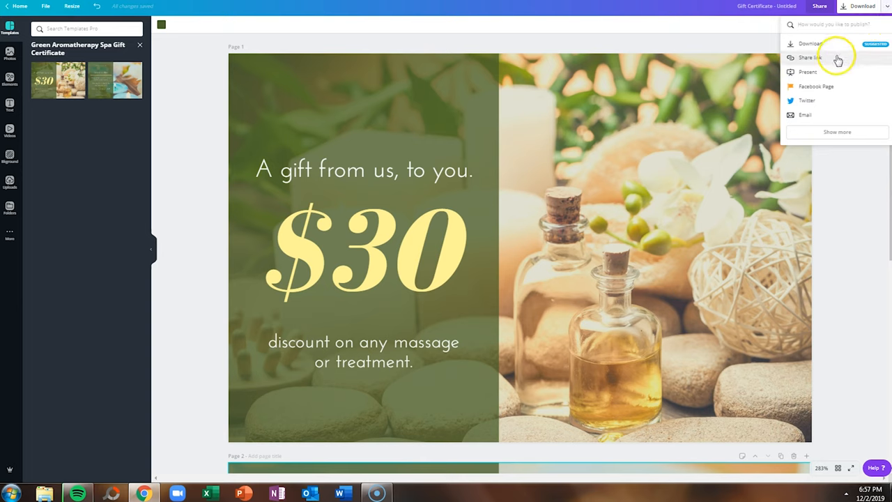
mouse_move(691, 39)
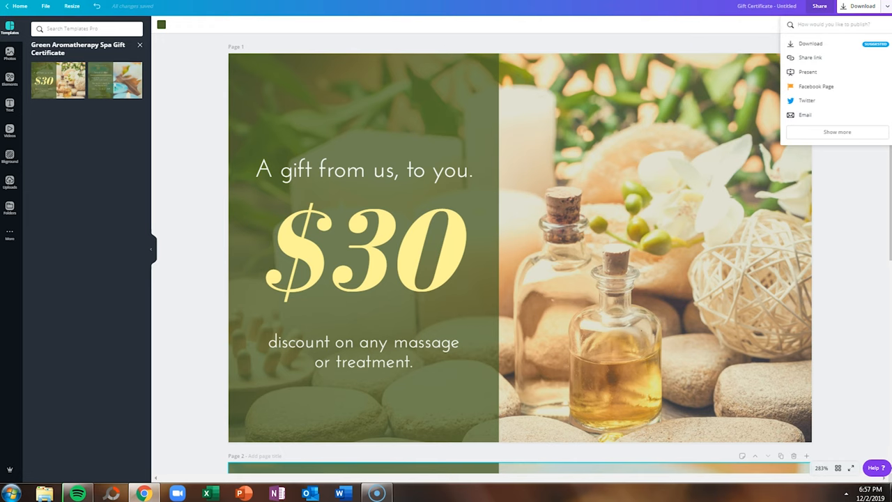
Start a new Coupon design with the summer 10%, 15% and 20% off template.
left_click(16, 9)
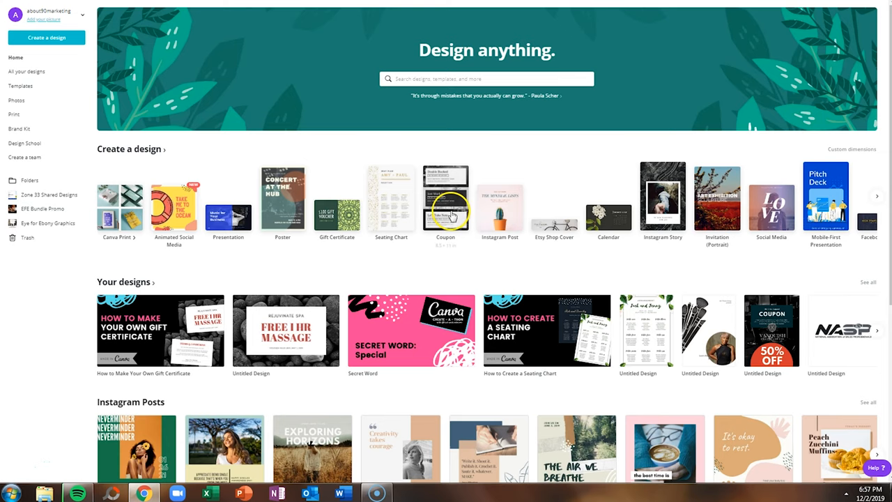
left_click(446, 202)
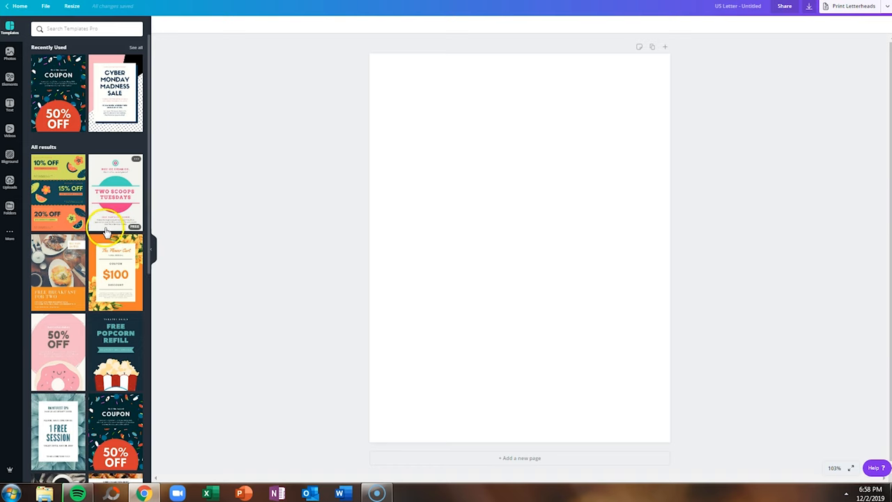
left_click(58, 194)
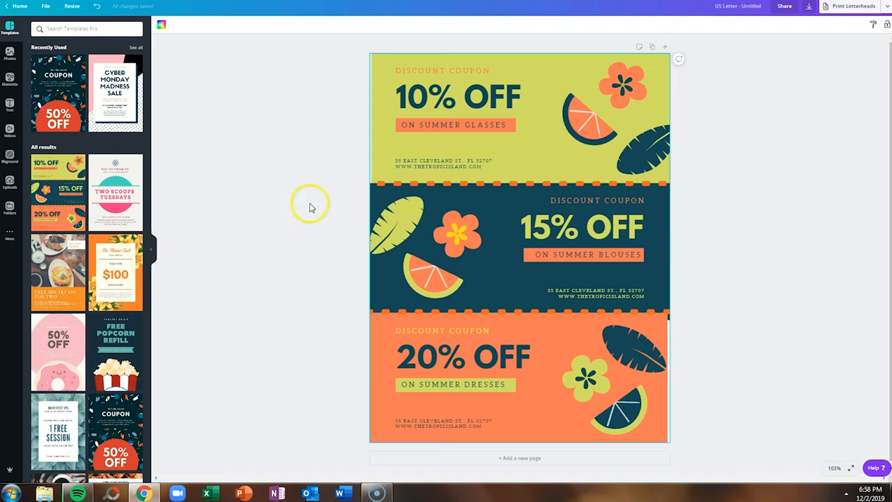
Select the 15% coupon's orange slice and the 10% coupon's address text.
left_click(446, 142)
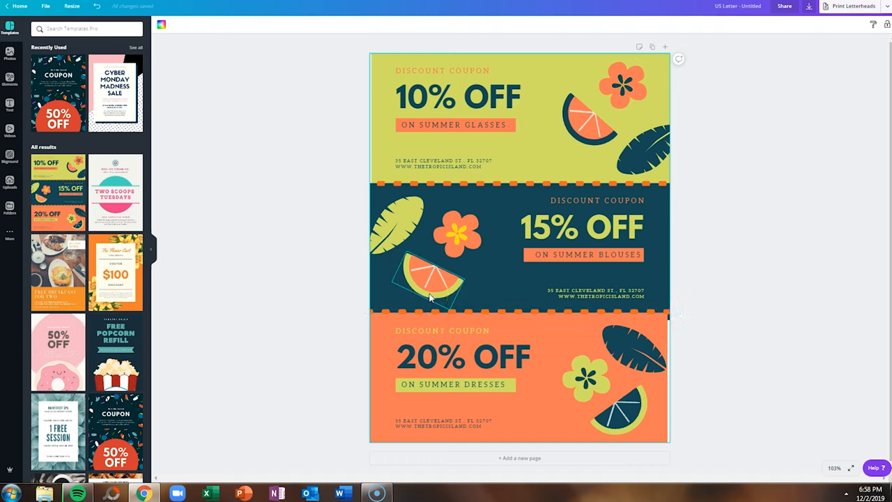
left_click(421, 165)
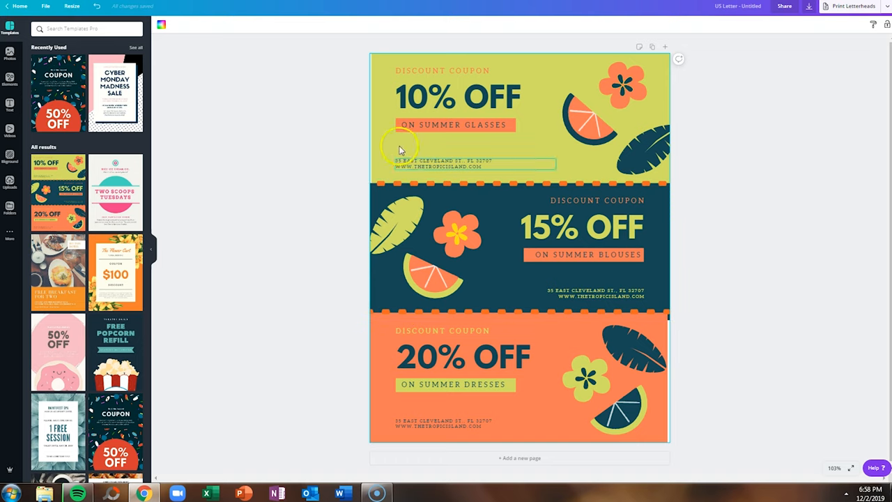
left_click(454, 385)
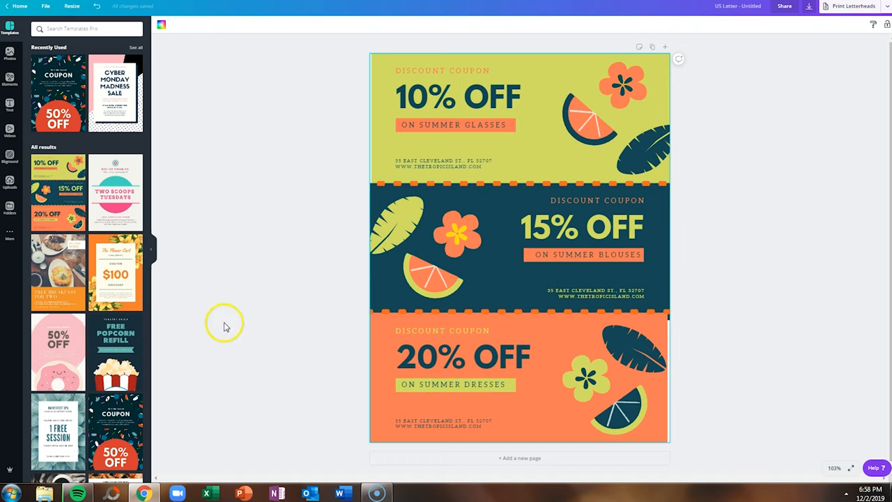
scroll("down", 3)
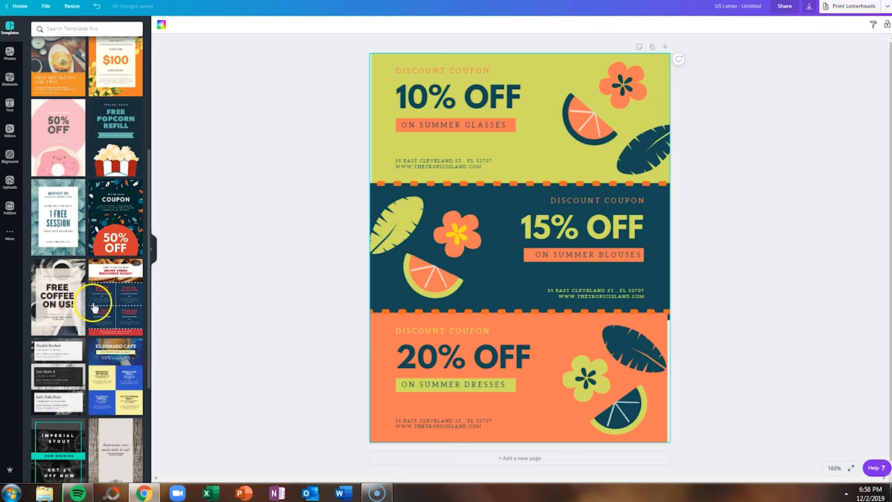
Try the pizza discounts sheet, the 50% off apparel coupon and another coupon template.
left_click(115, 300)
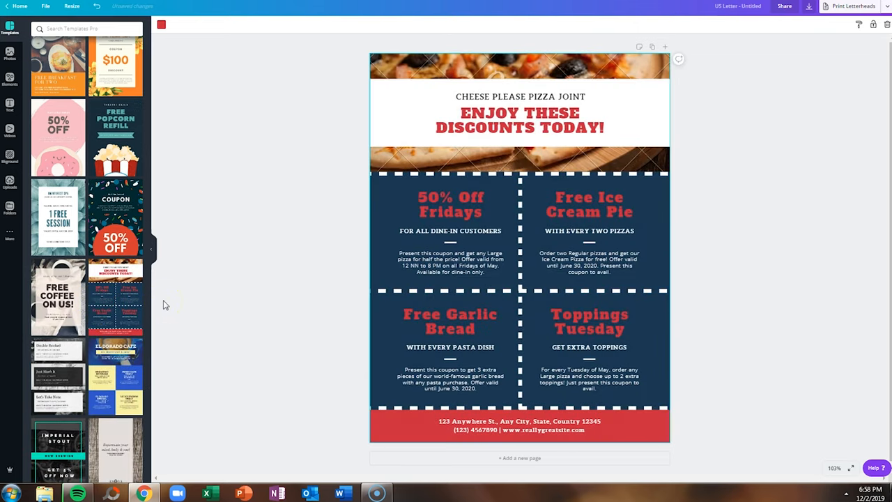
left_click(115, 217)
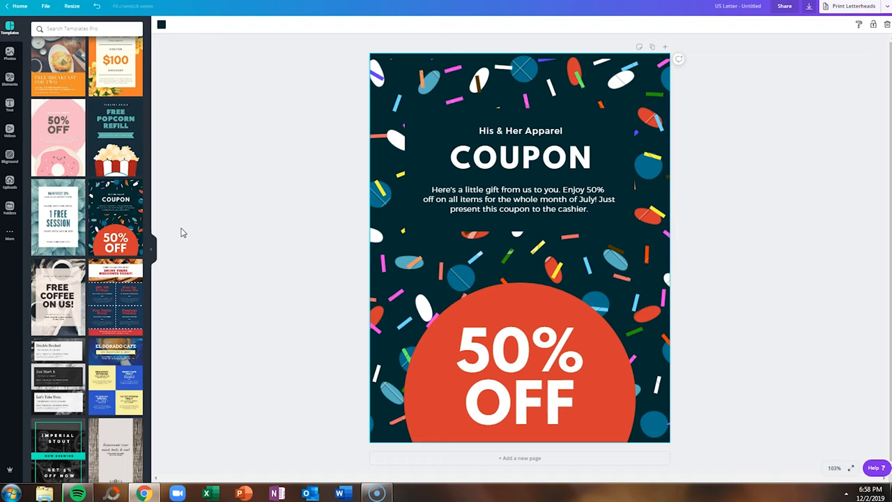
left_click(59, 373)
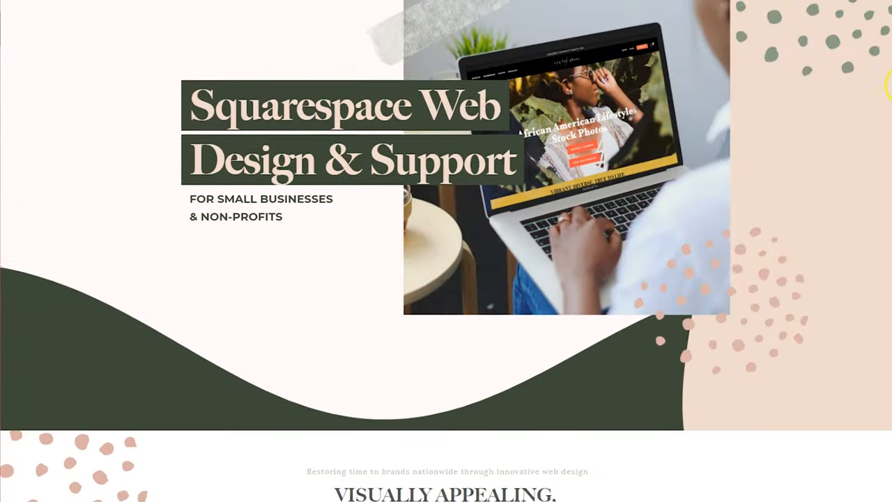
Scroll the About 90 Marketing homepage down to the laptop portfolio showcase.
scroll("down", 3)
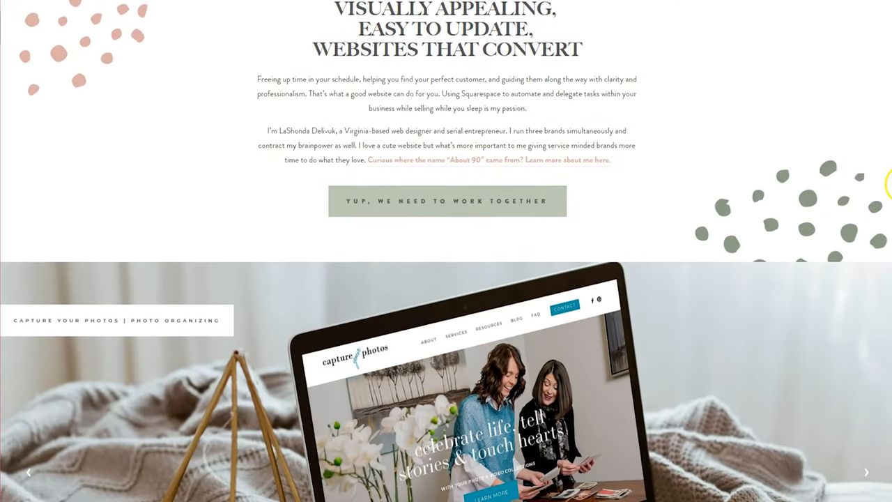
scroll("down", 3)
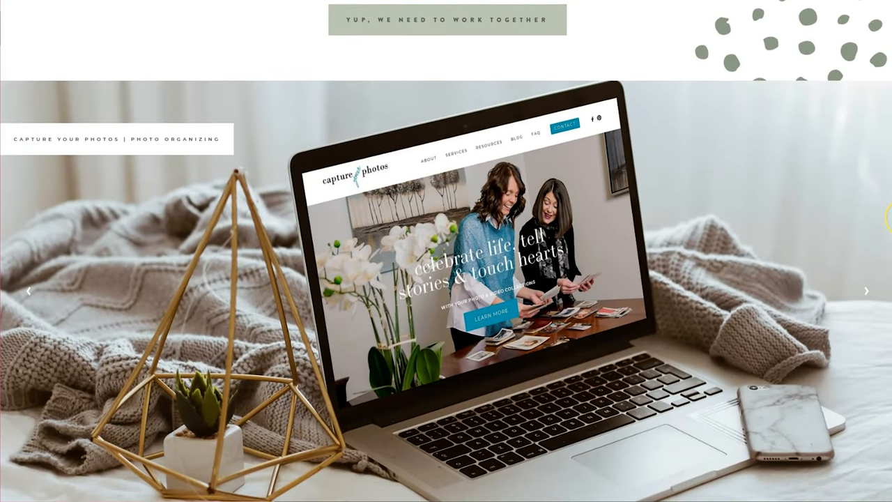